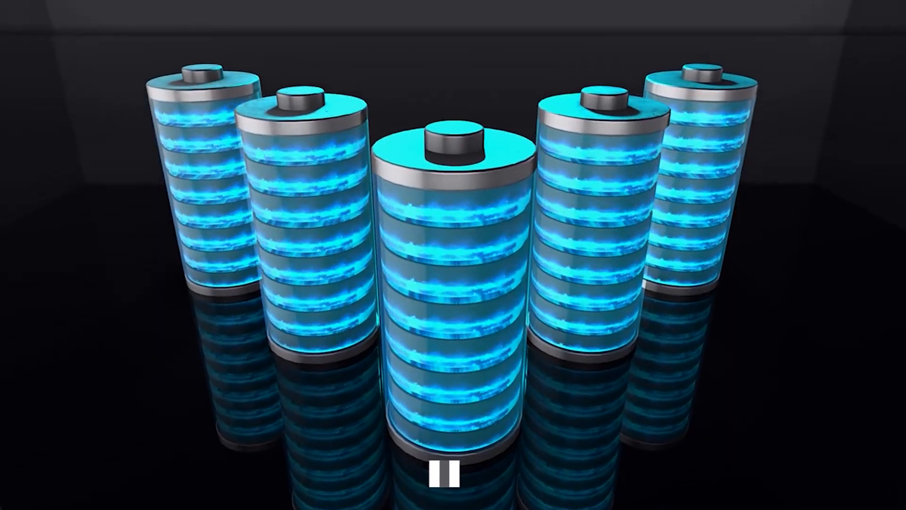
{"action": "left_click", "coordinate": [444, 473]}
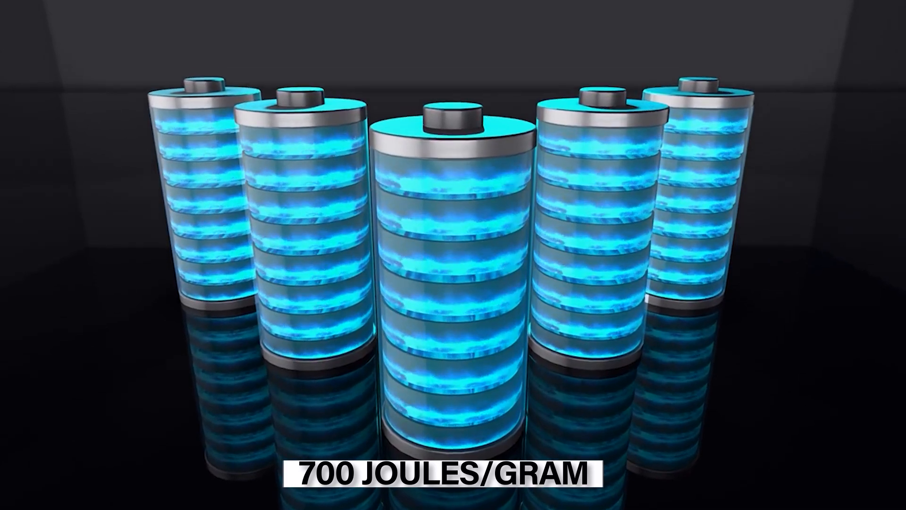